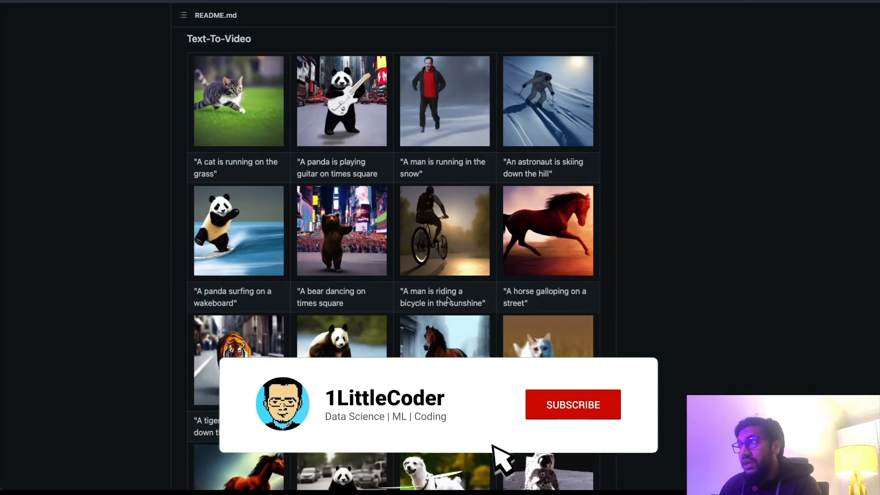
Scroll the README past the Text-To-Video gallery to the Pose Guidance examples
click(572, 404)
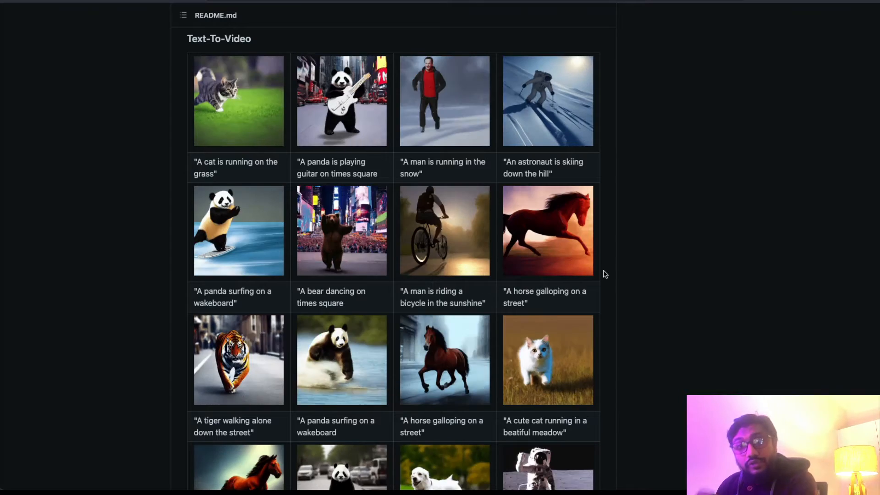
scroll(down, 3)
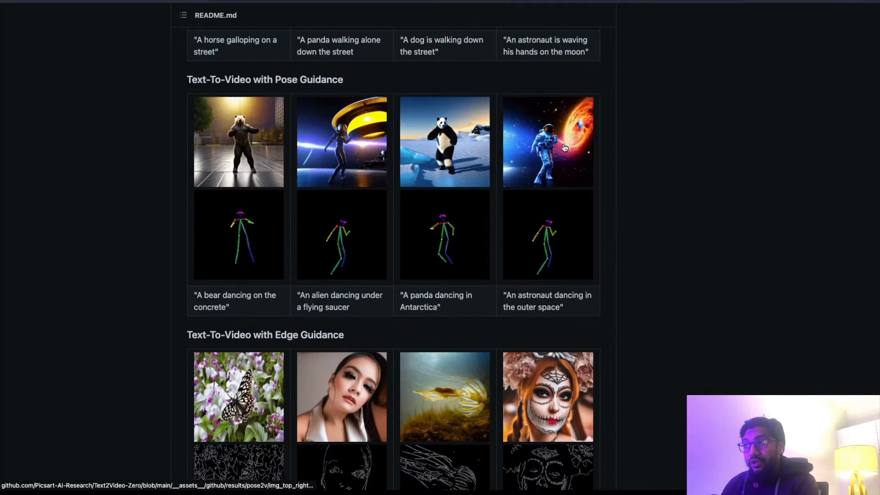
Scroll through the Edge Guidance and Dreambooth examples to the Video Instruct Pix2Pix results
scroll(down, 3)
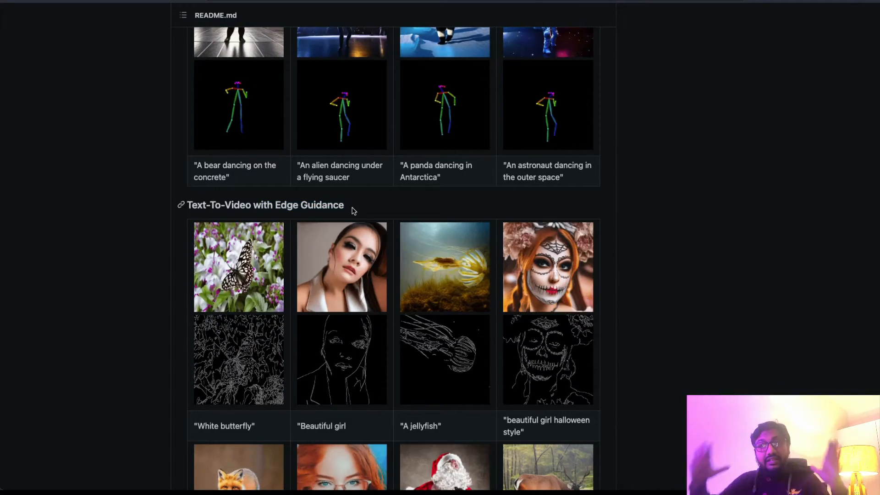
scroll(down, 3)
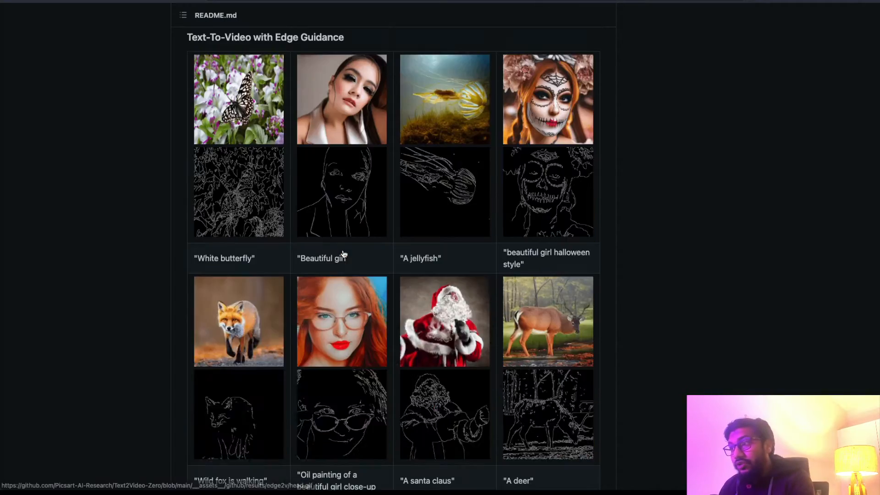
scroll(down, 3)
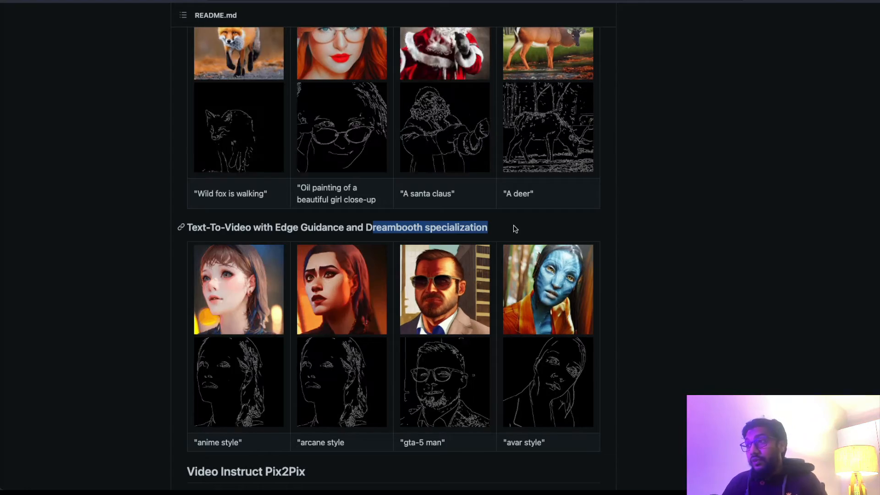
scroll(down, 3)
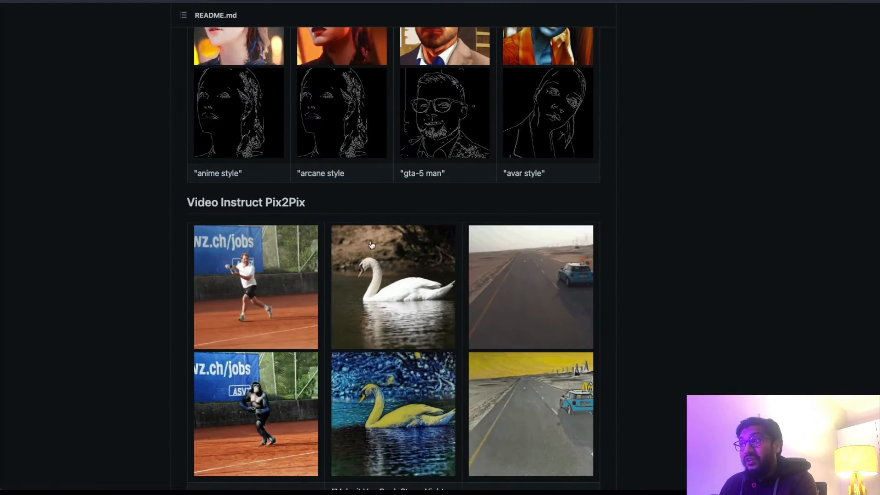
Review the Video Instruct Pix2Pix results, then open the Text2Video-Zero paper's arXiv page from News
scroll(down, 3)
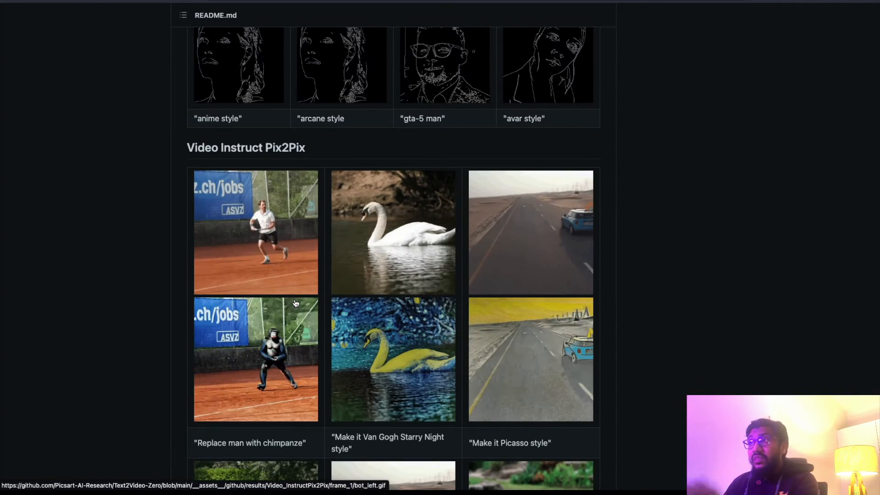
scroll(down, 3)
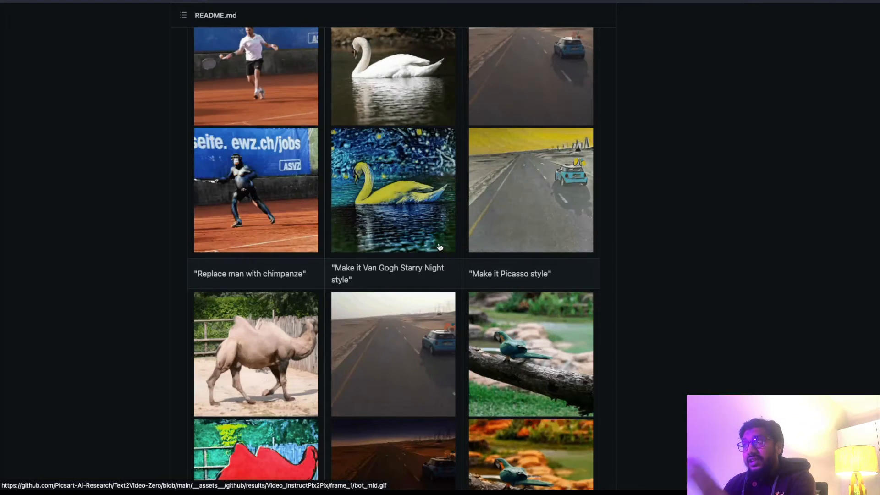
scroll(down, 3)
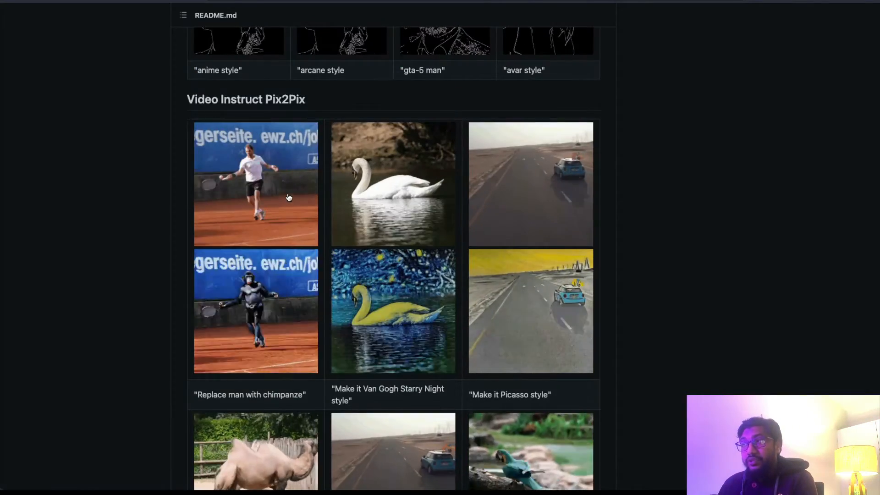
scroll(down, 3)
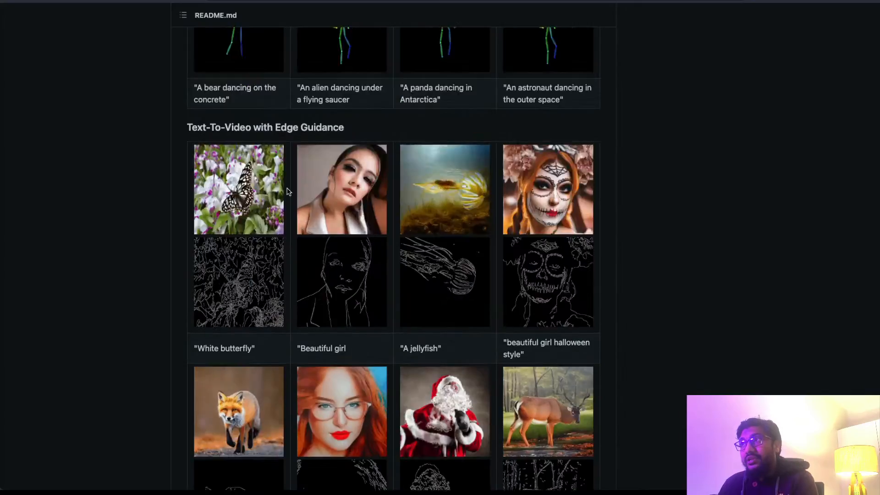
scroll(up, 3)
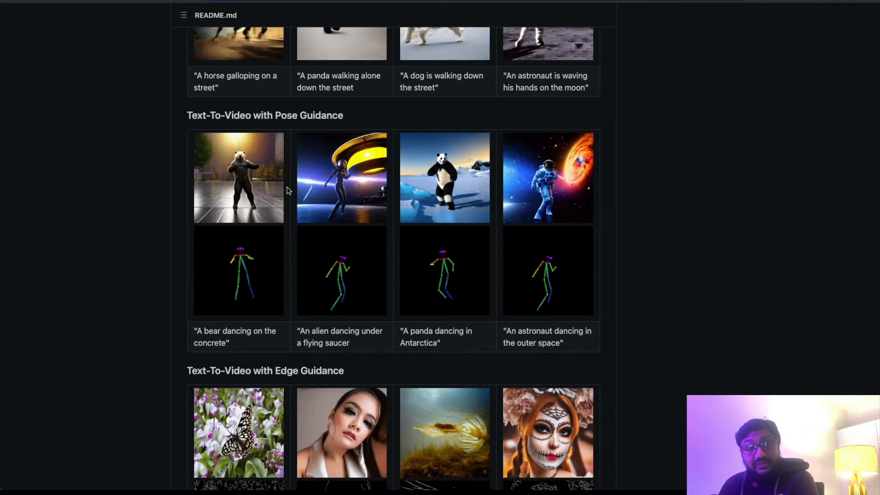
scroll(up, 3)
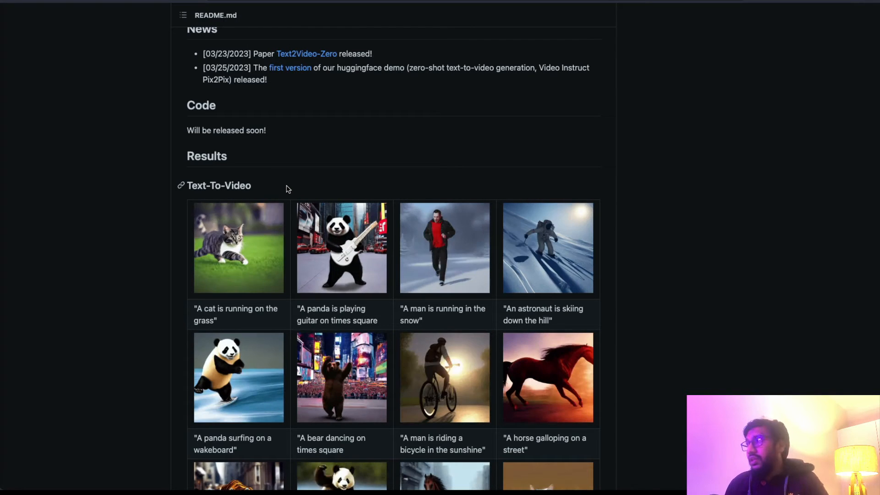
click(306, 53)
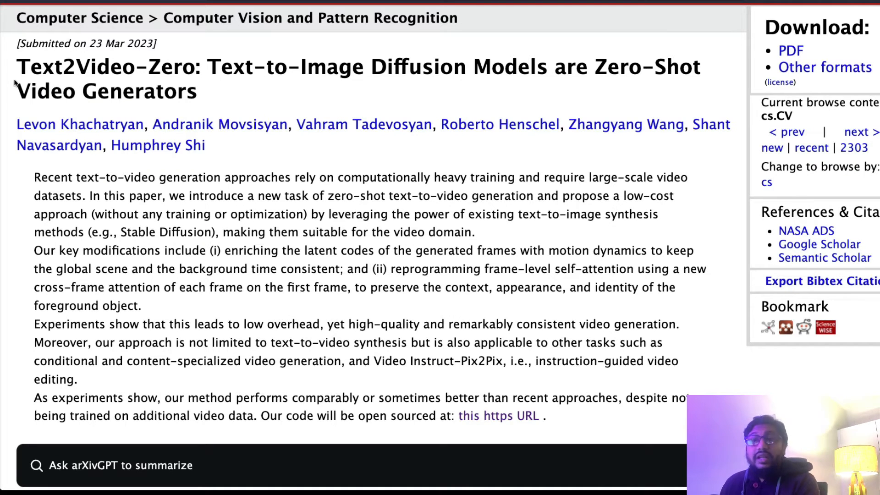
drag(16, 67, 202, 67)
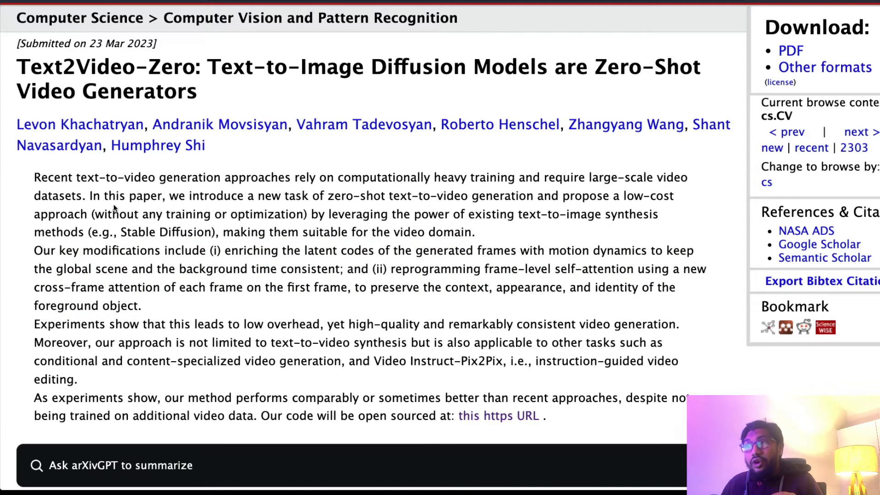
mouse_move(318, 208)
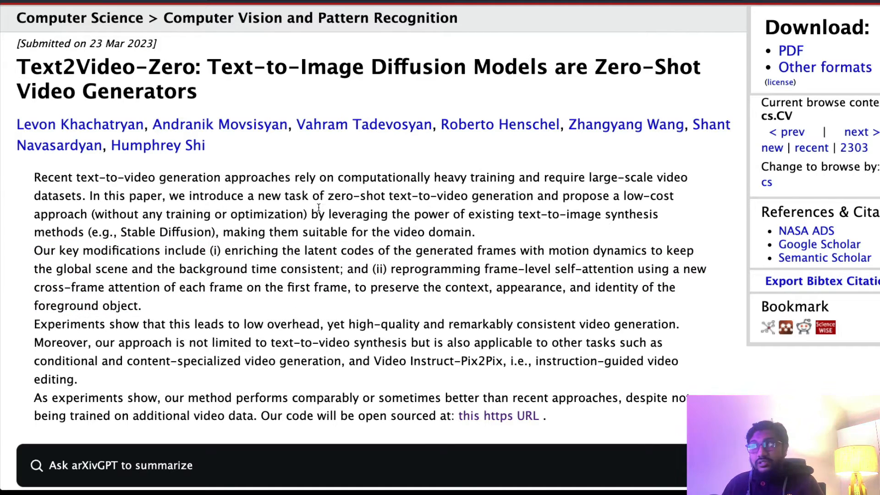
drag(169, 195, 511, 195)
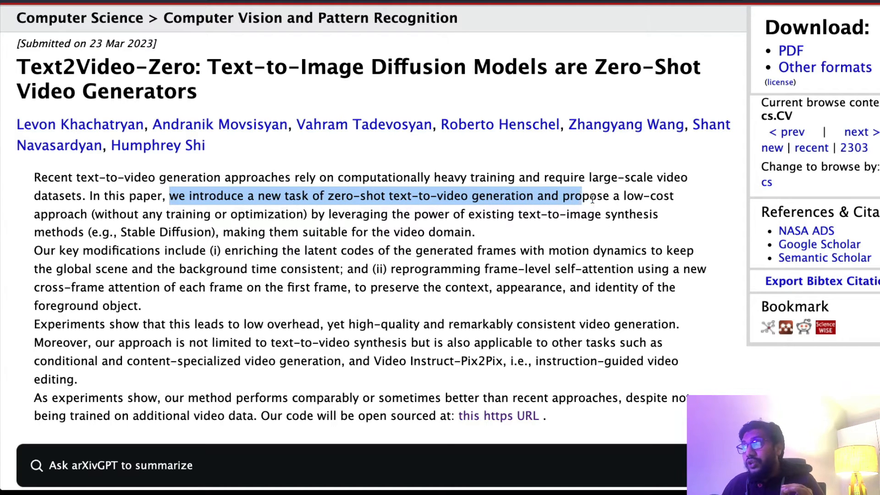
drag(581, 197, 603, 213)
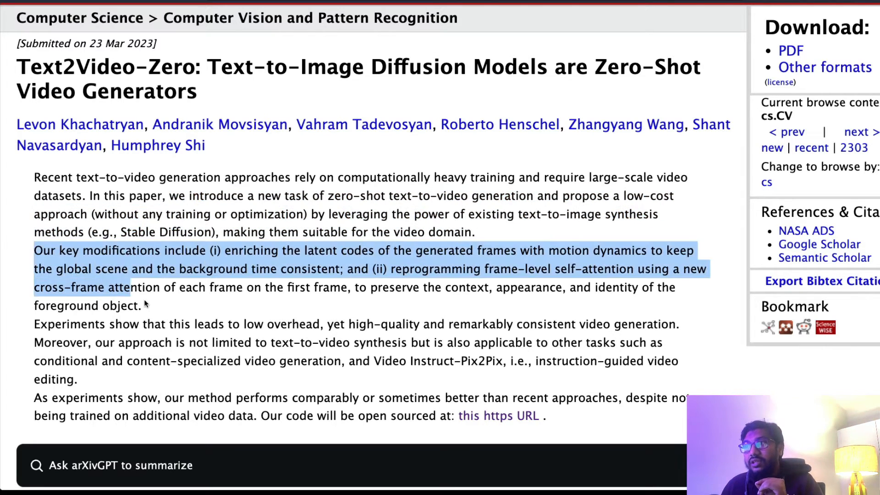
click(225, 250)
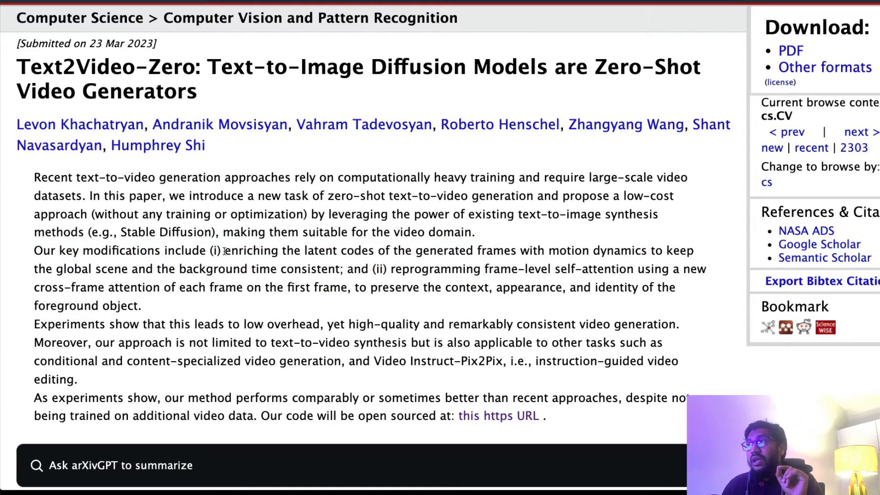
drag(224, 250, 640, 250)
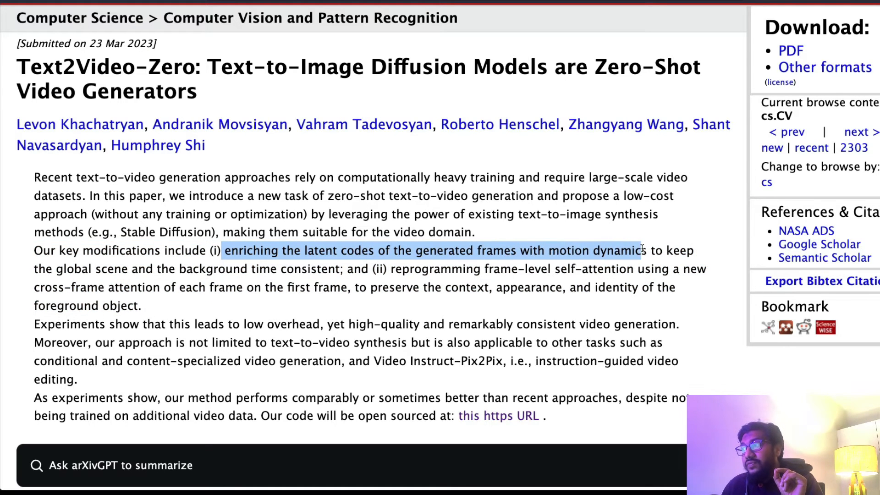
drag(638, 250, 251, 268)
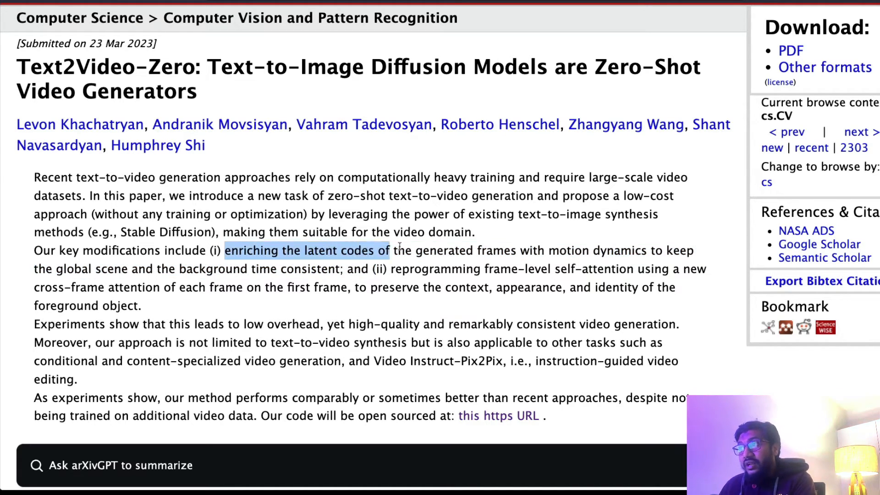
drag(387, 251, 601, 250)
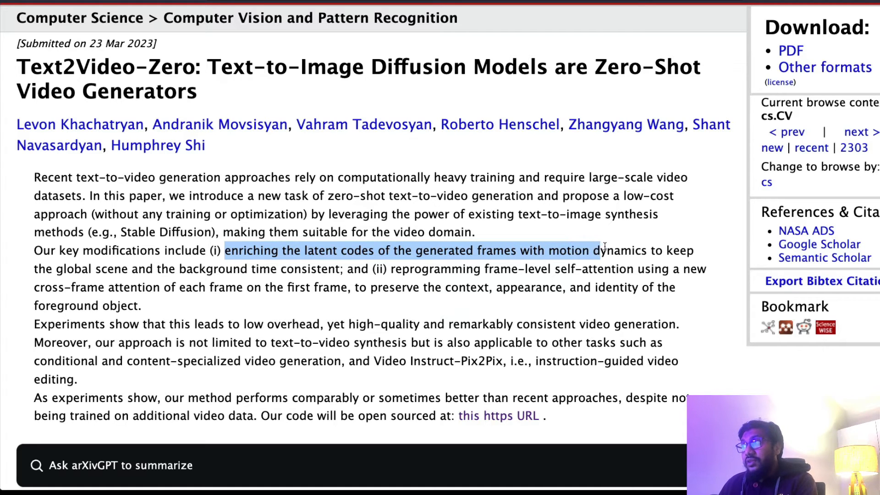
drag(601, 250, 431, 268)
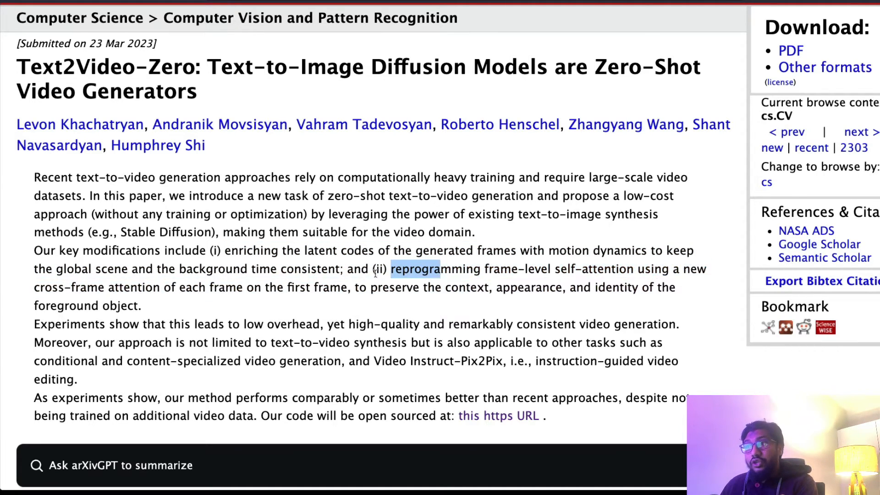
drag(393, 269, 363, 287)
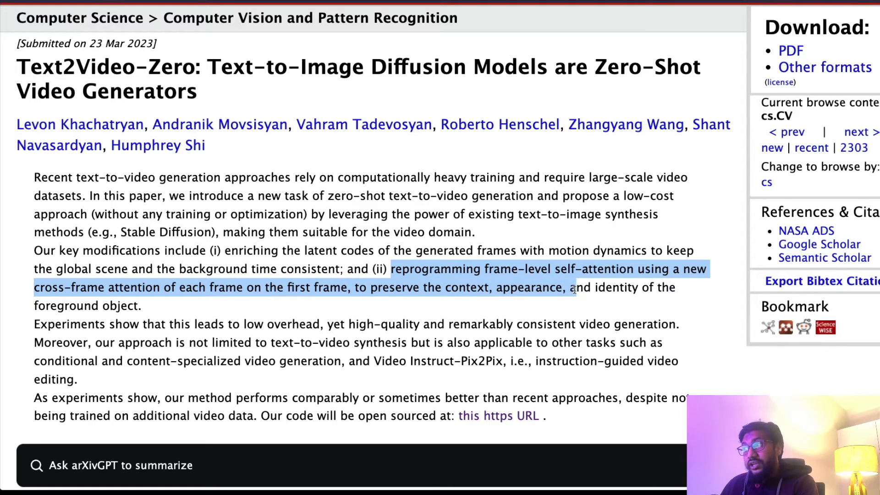
drag(572, 287, 142, 306)
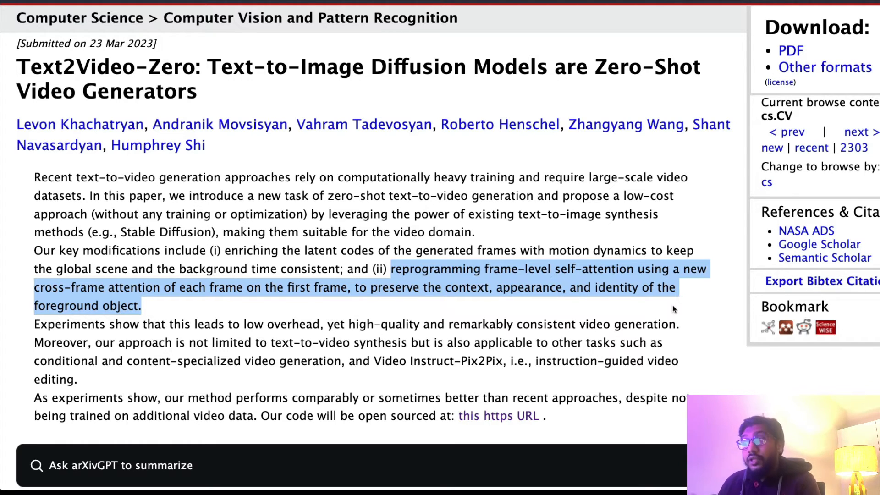
Highlight the abstract's note on other supported tasks, then switch to the Hugging Face demo
click(264, 342)
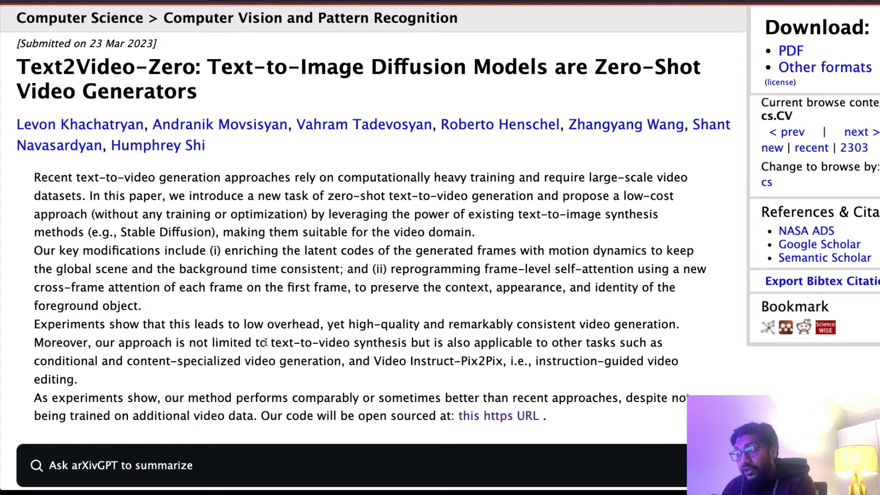
drag(268, 341, 406, 342)
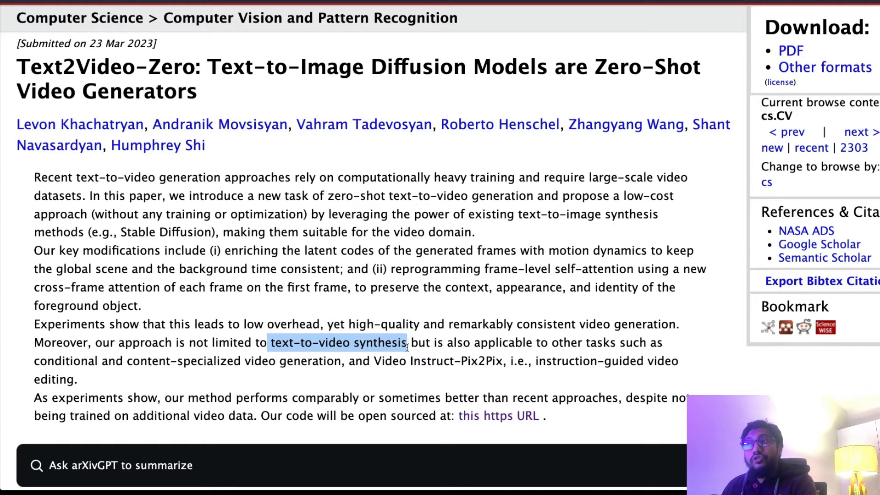
drag(406, 342, 406, 361)
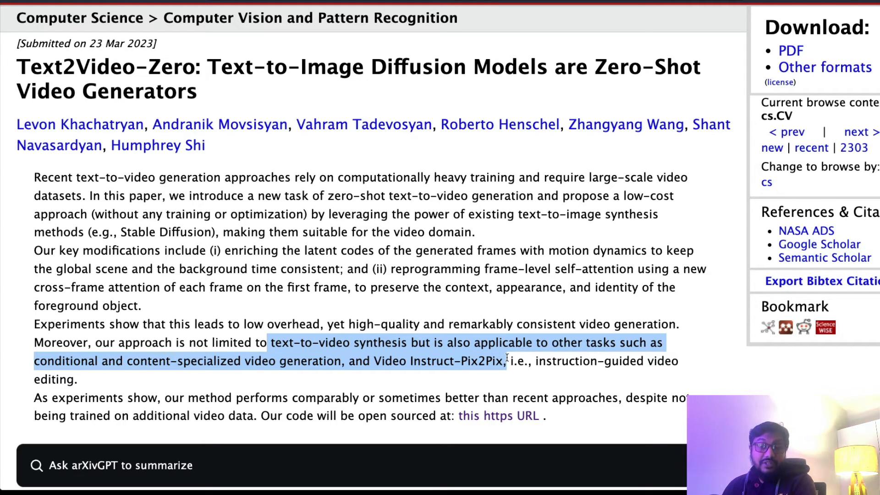
click(510, 355)
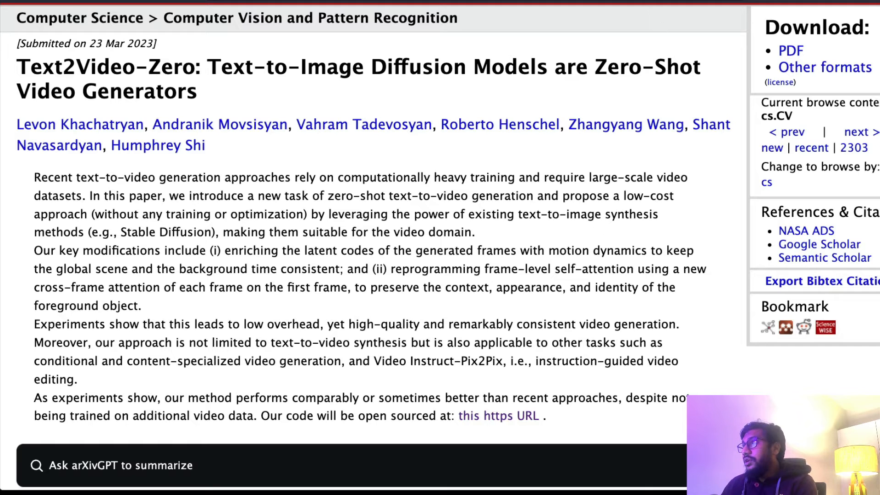
click(498, 415)
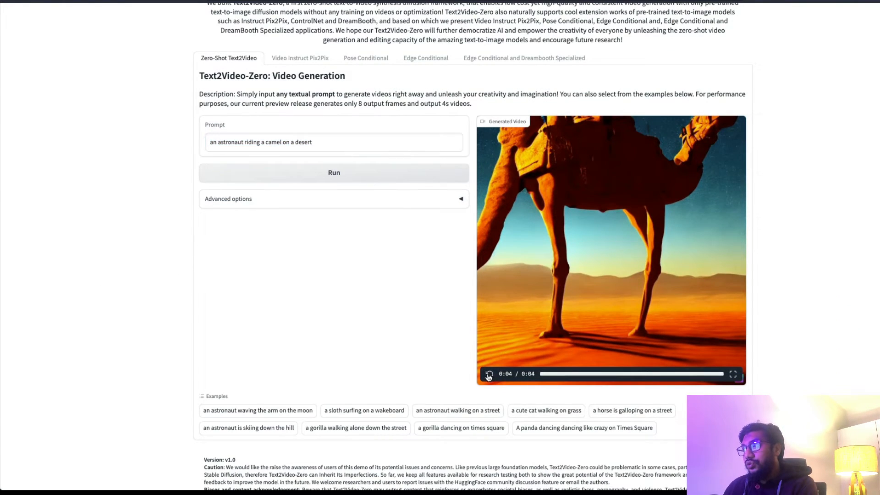
Replay the camel-on-a-desert video and load the 'an astronaut walking on a street' example prompt
click(489, 374)
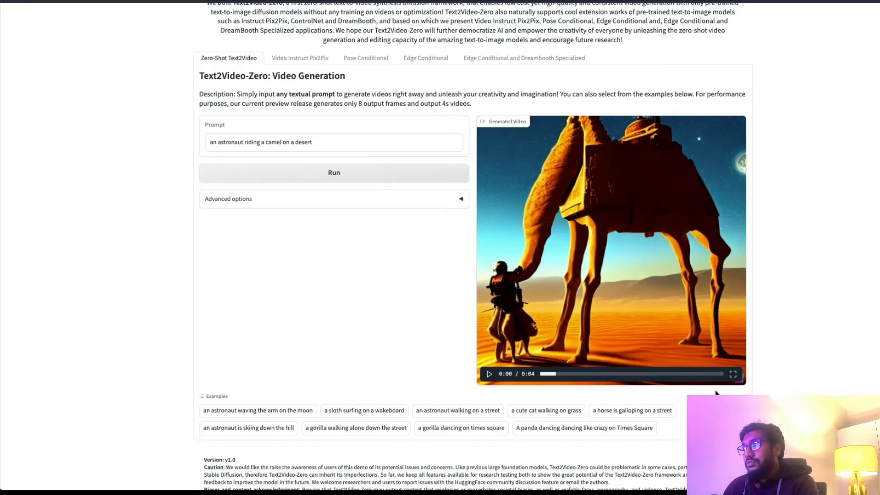
click(488, 374)
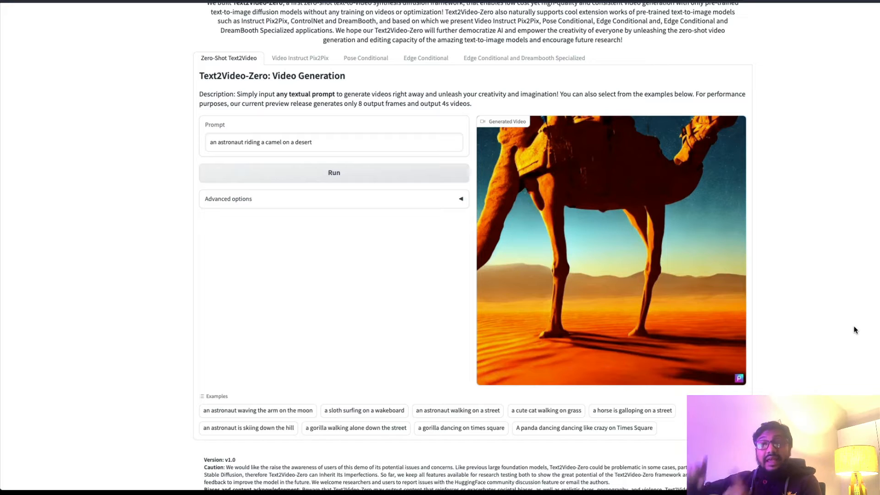
mouse_move(837, 291)
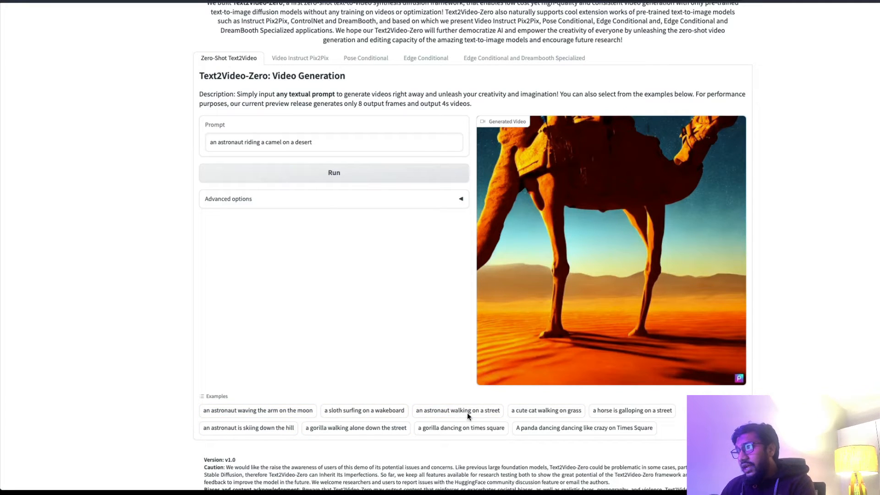
click(457, 411)
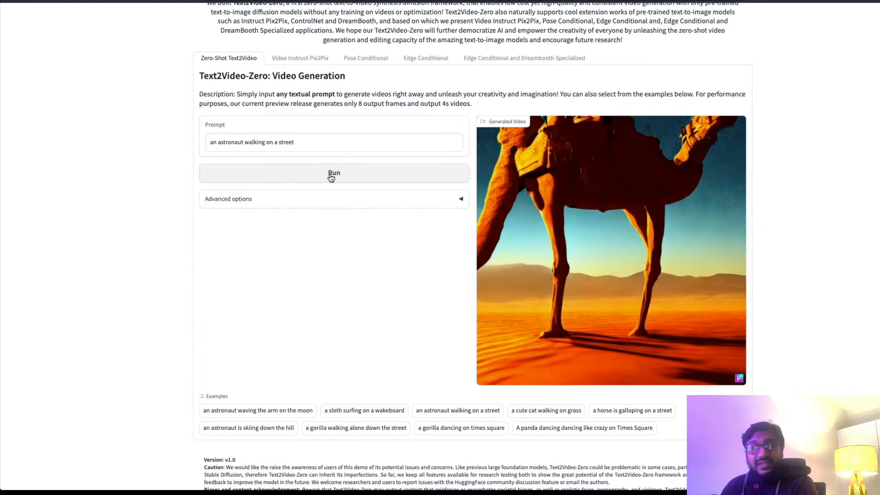
Run generation for the astronaut street prompt and switch to the Video Instruct Pix2Pix demo
click(334, 172)
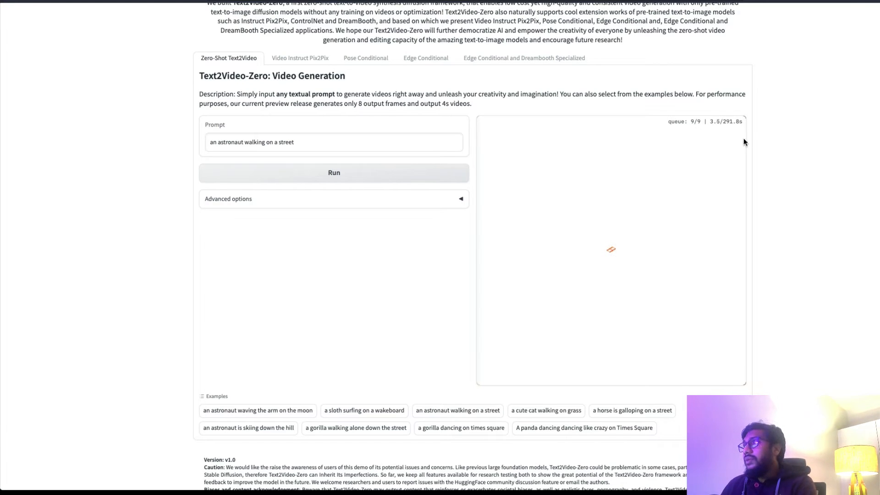
click(299, 209)
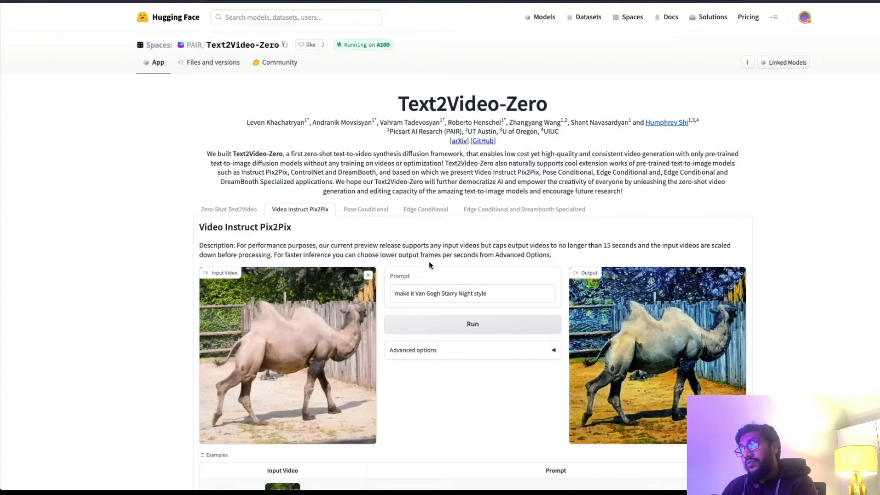
scroll(down, 3)
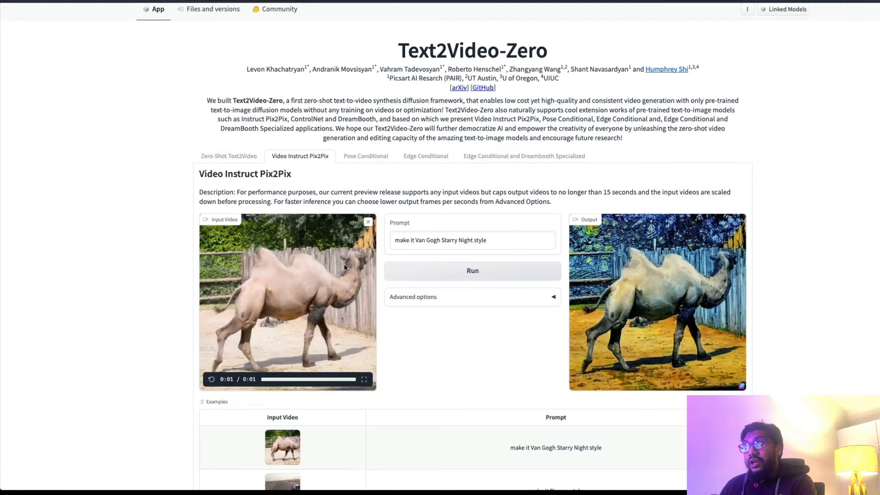
Play the camel input clip and its Van Gogh Starry Night output, browsing the examples table
triple_click(471, 239)
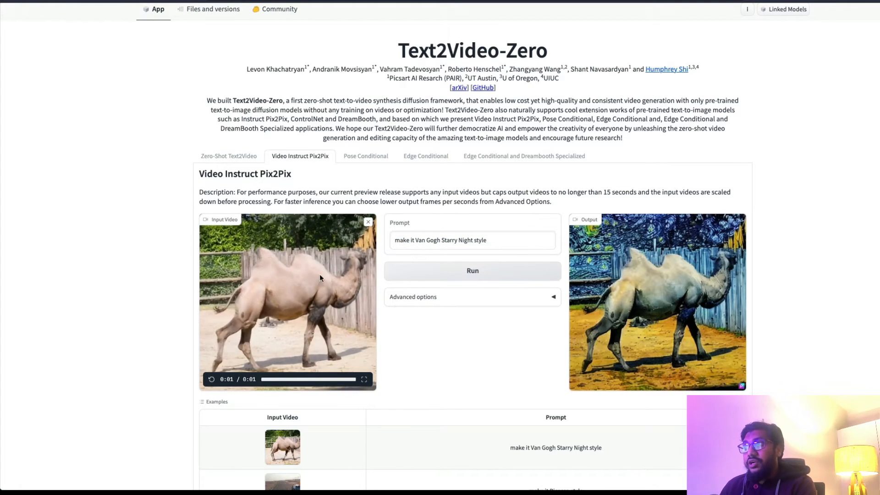
click(471, 239)
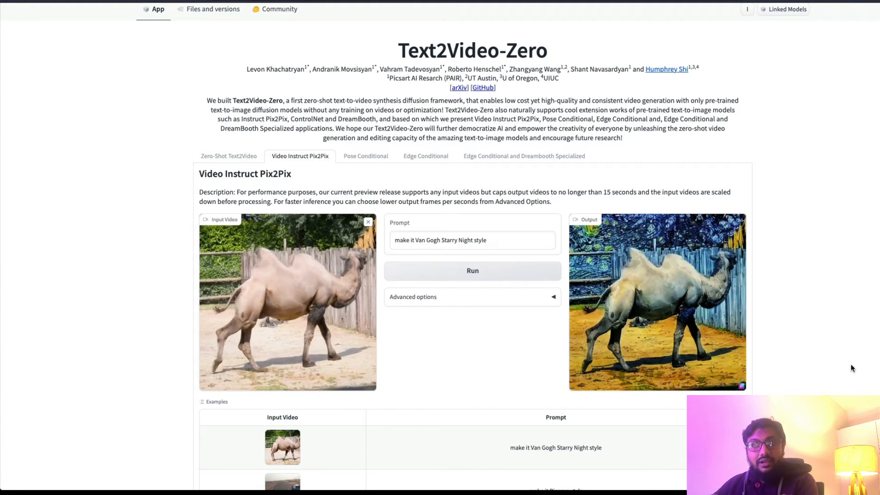
scroll(down, 3)
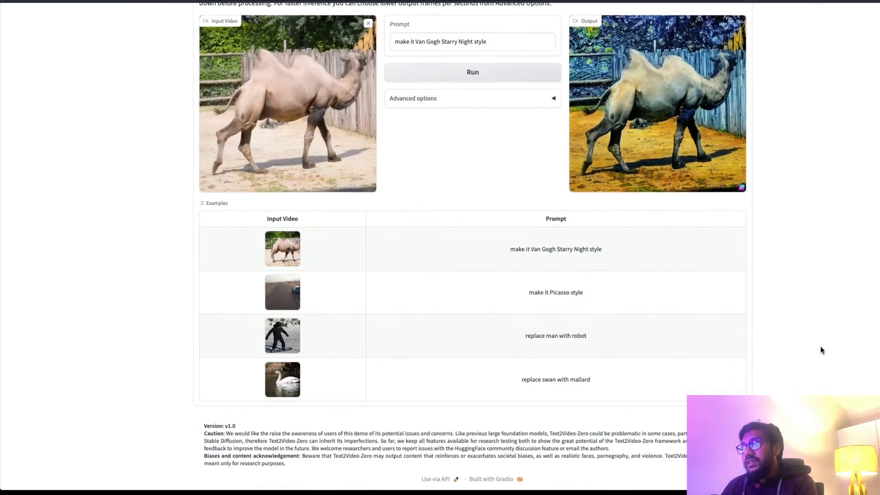
scroll(up, 3)
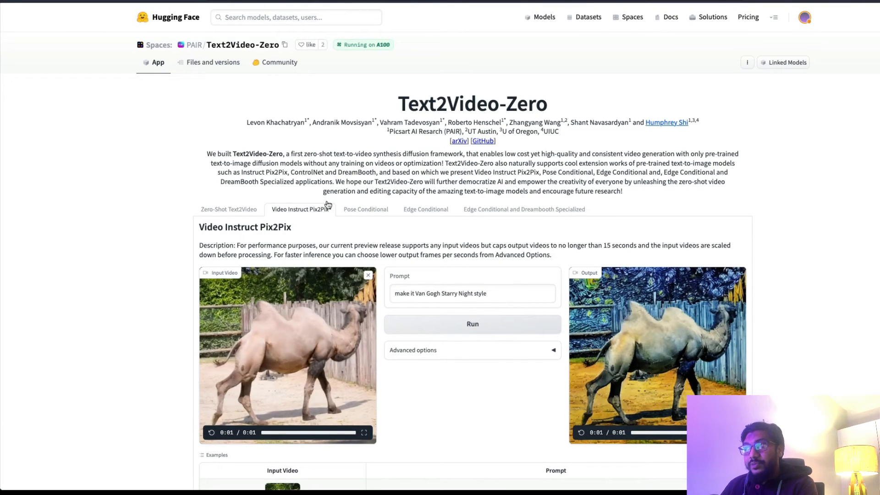
Check the Pose Conditional and Edge Conditional demos, both 'coming soon', then switch to the GitHub README
click(366, 203)
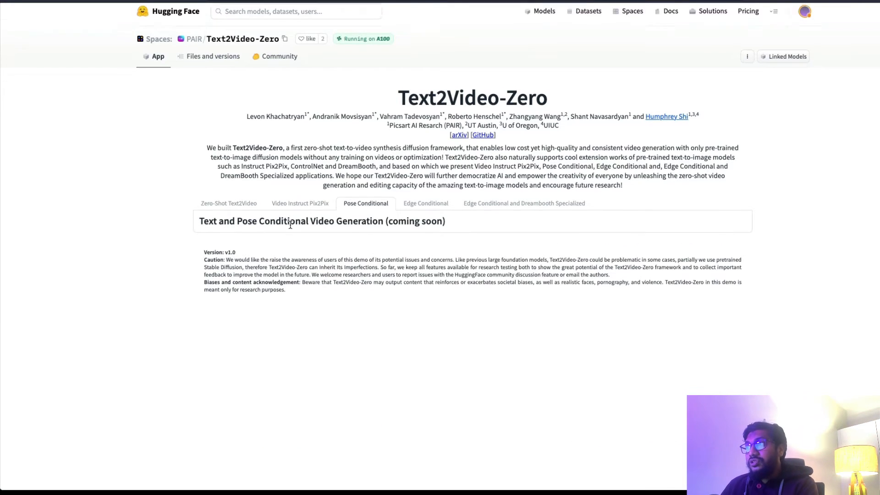
scroll(down, 3)
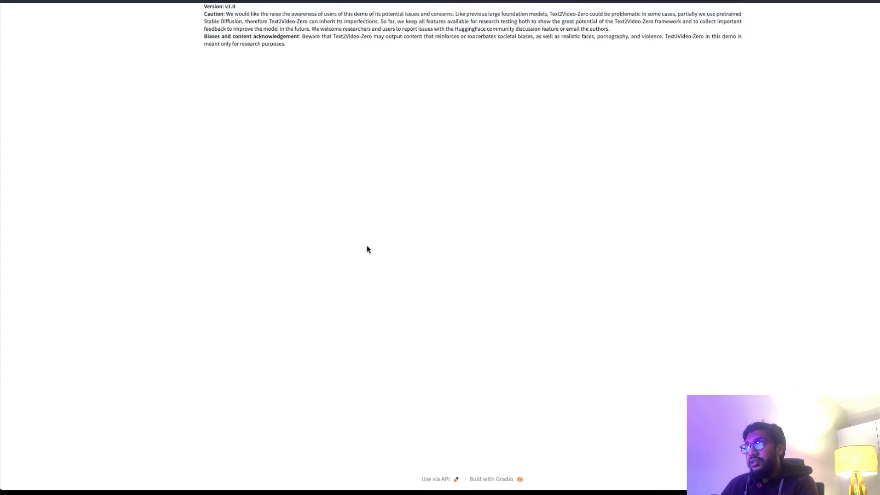
scroll(up, 3)
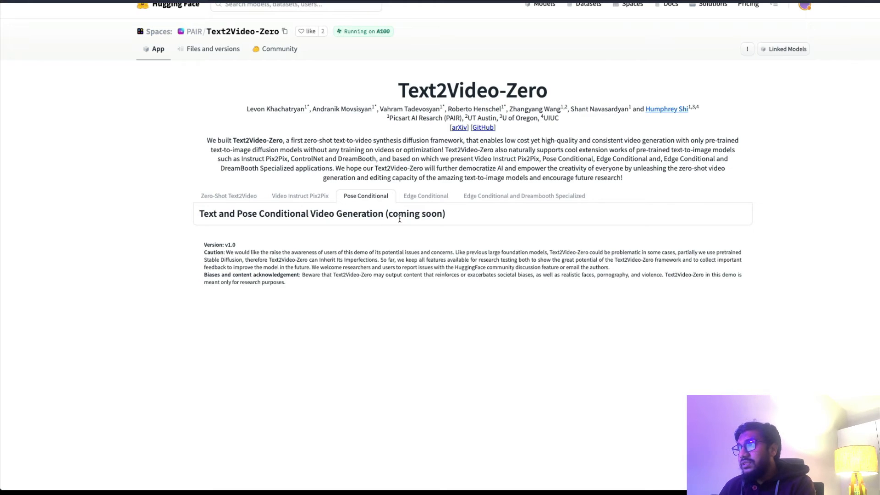
click(426, 196)
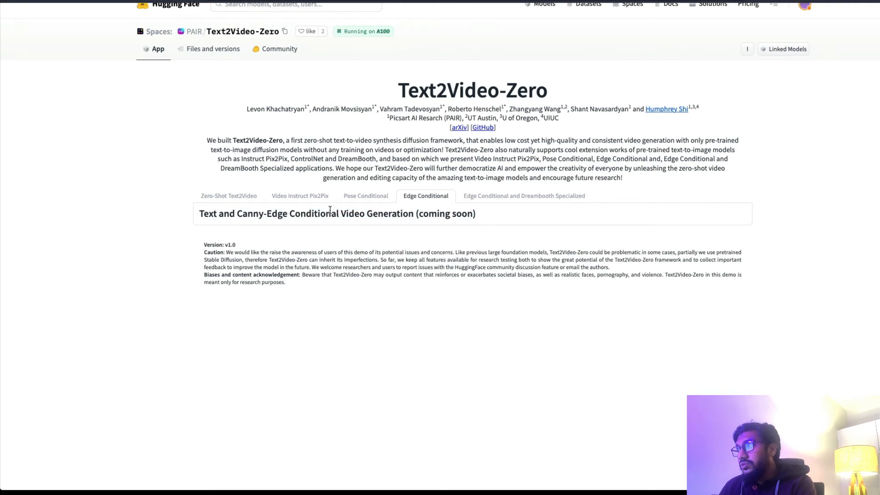
click(524, 197)
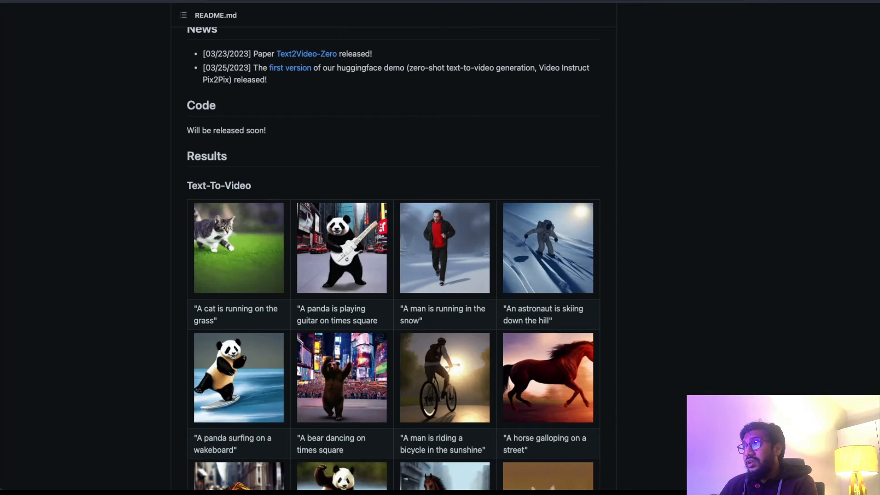
Scroll the README's Text-To-Video results gallery before returning to the still-generating demo
scroll(down, 3)
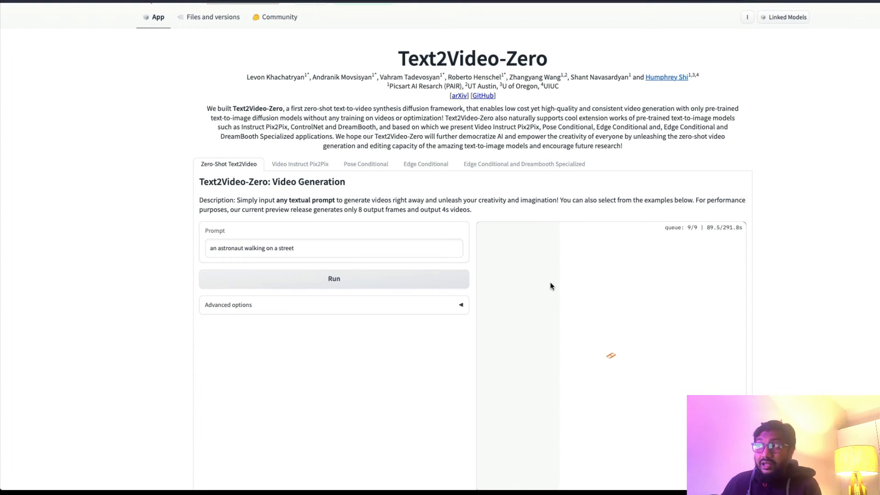
Revisit the empty Video Instruct Pix2Pix and Pose Conditional demos, then return to the GitHub repository
click(300, 163)
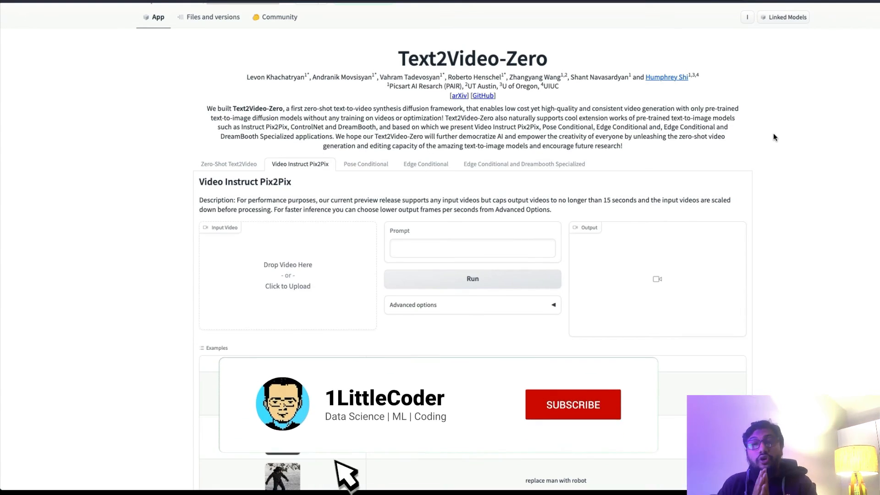
click(572, 404)
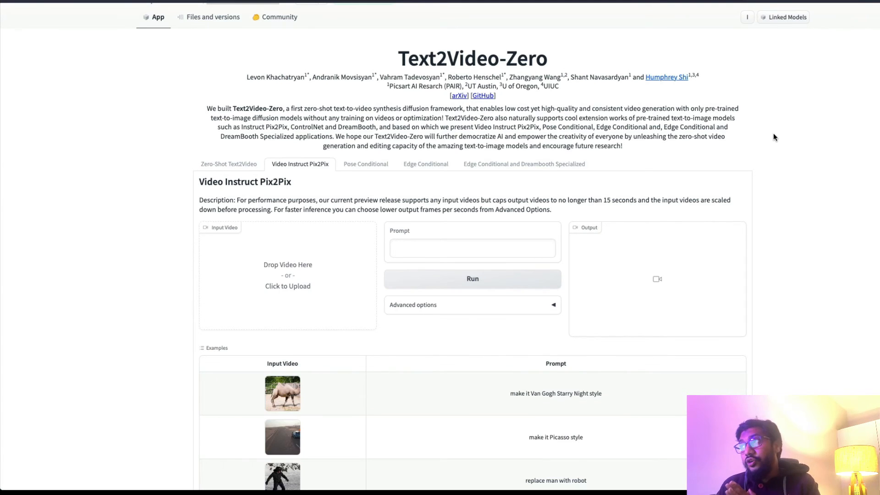
mouse_move(506, 188)
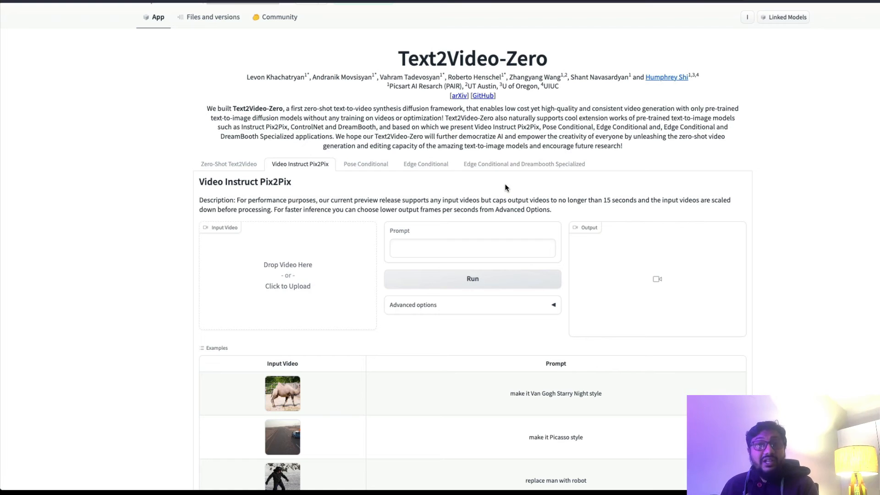
mouse_move(467, 180)
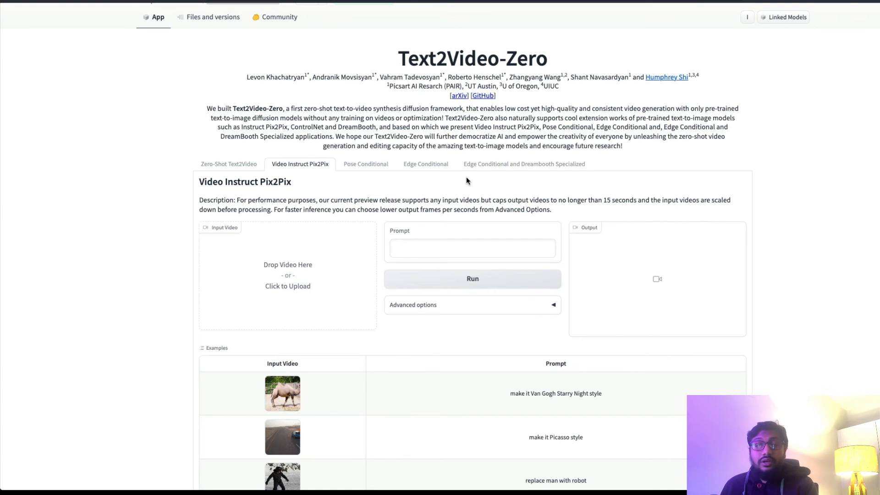
mouse_move(574, 175)
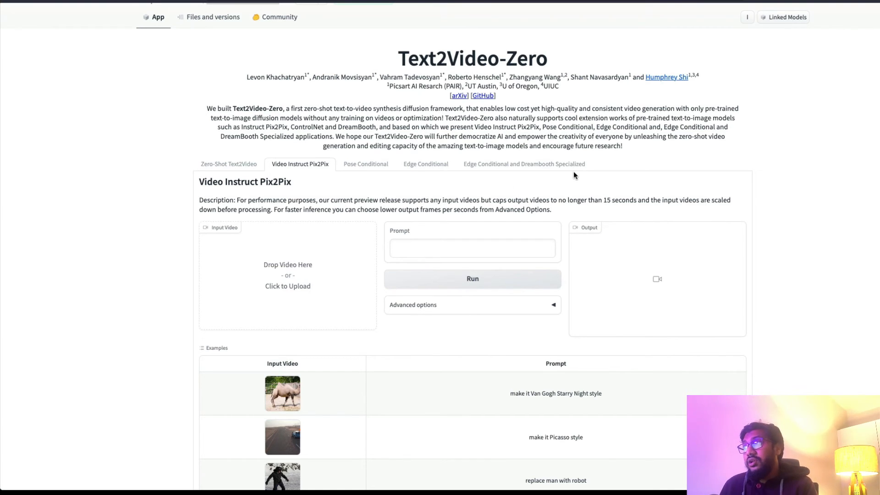
click(365, 164)
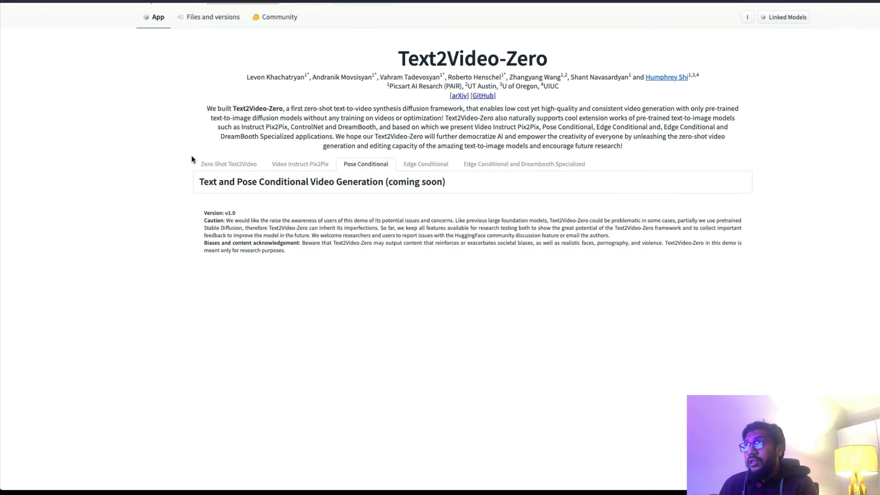
click(211, 17)
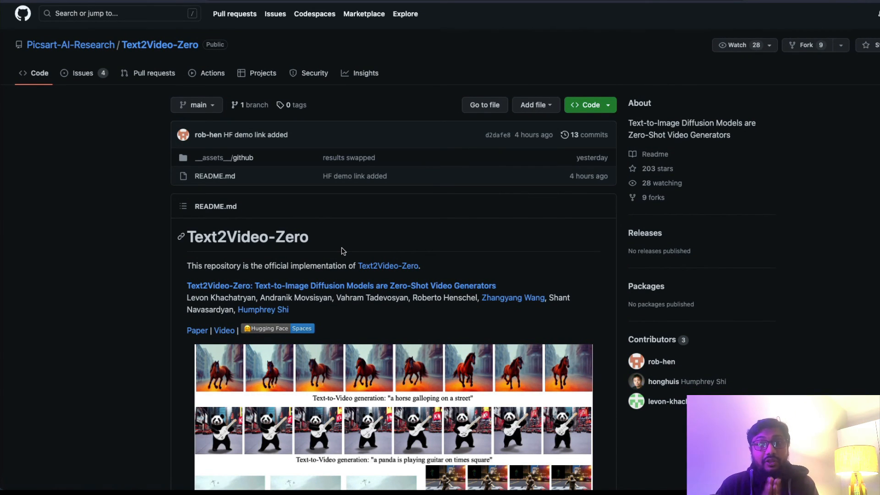
Scroll the README's Text-To-Video results table down to the Pose Guidance section
scroll(down, 3)
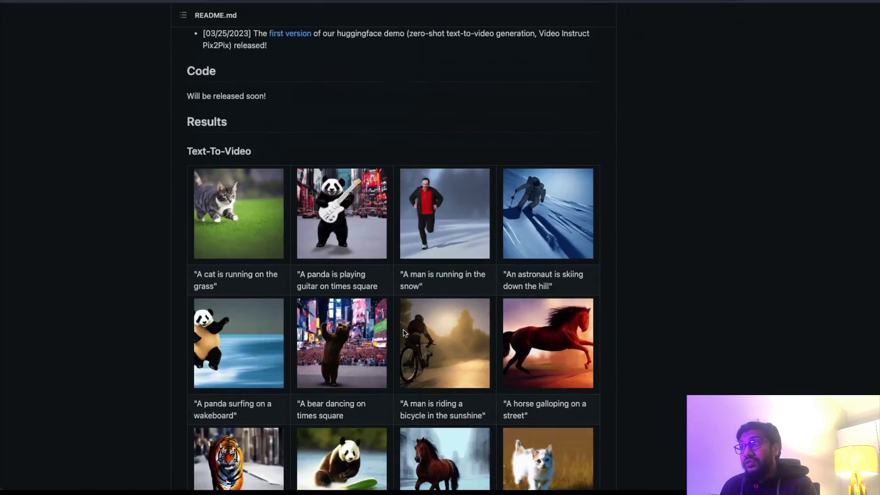
scroll(down, 3)
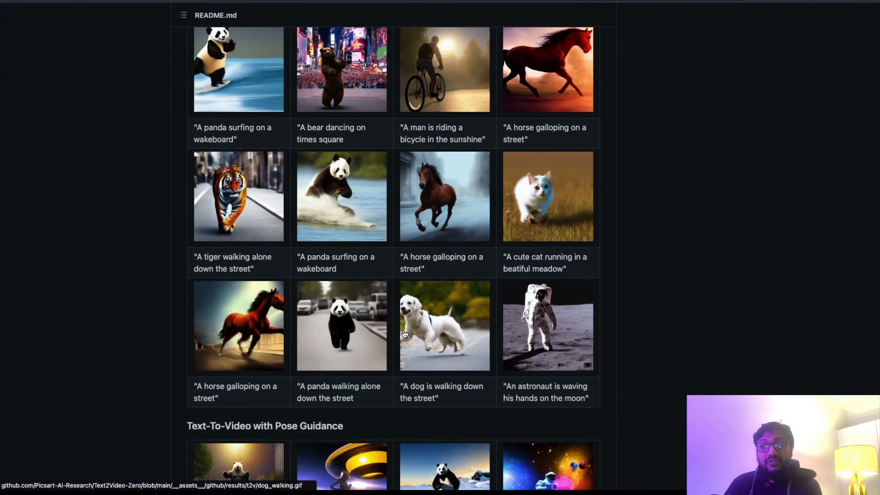